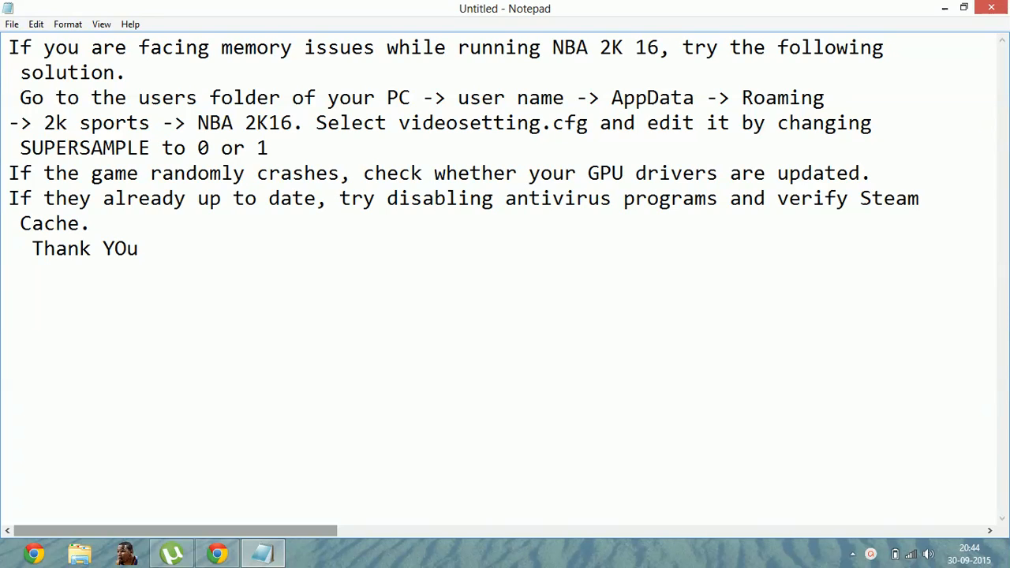
Highlight the Users, Roaming and 2K parts of the instructions' folder path.
{"action": "key", "text": "Enter"}
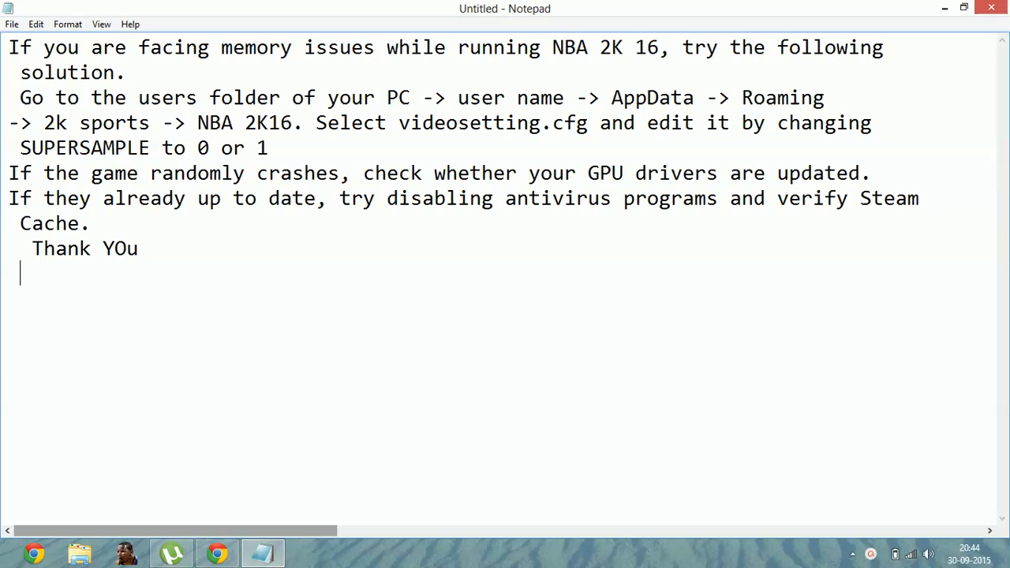
{"action": "mouse_move", "coordinate": [4, 422]}
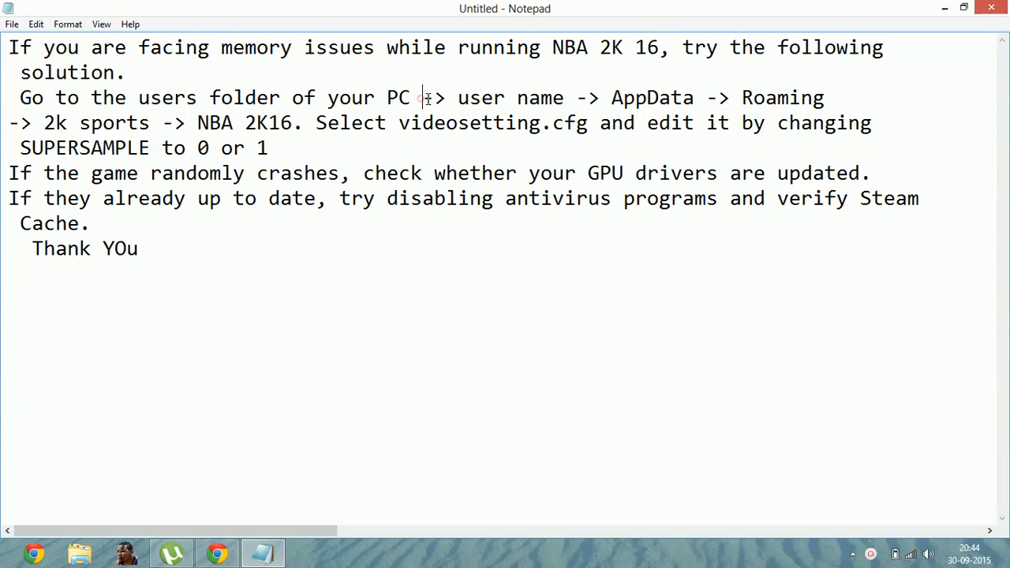
{"action": "left_click", "coordinate": [621, 97]}
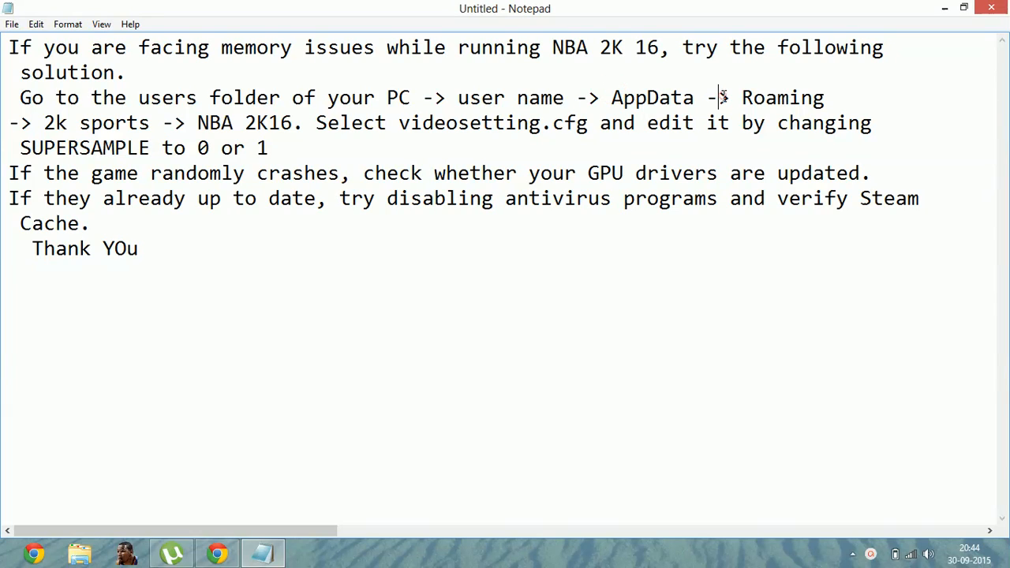
{"action": "double_click", "coordinate": [781, 97]}
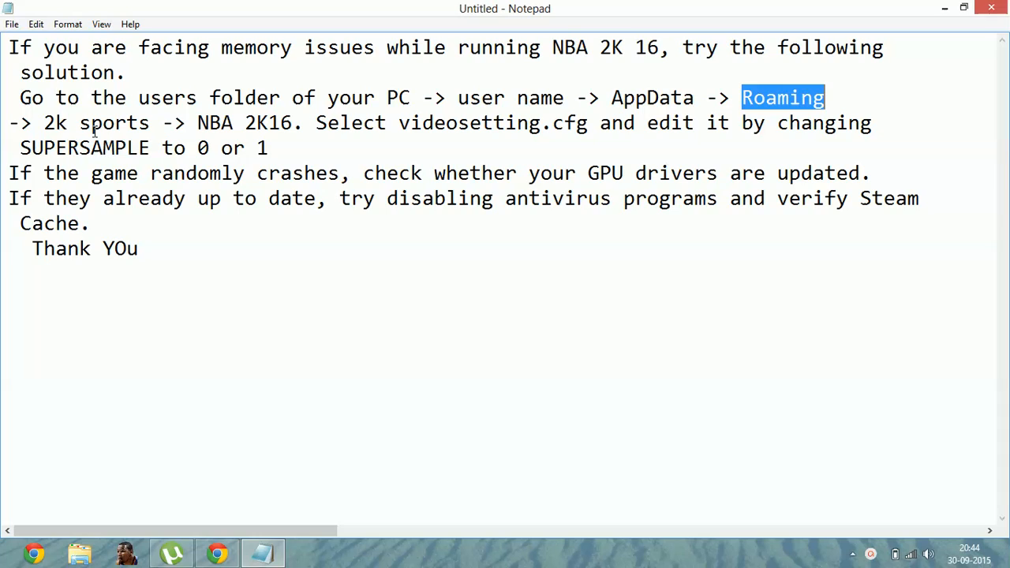
{"action": "double_click", "coordinate": [55, 122]}
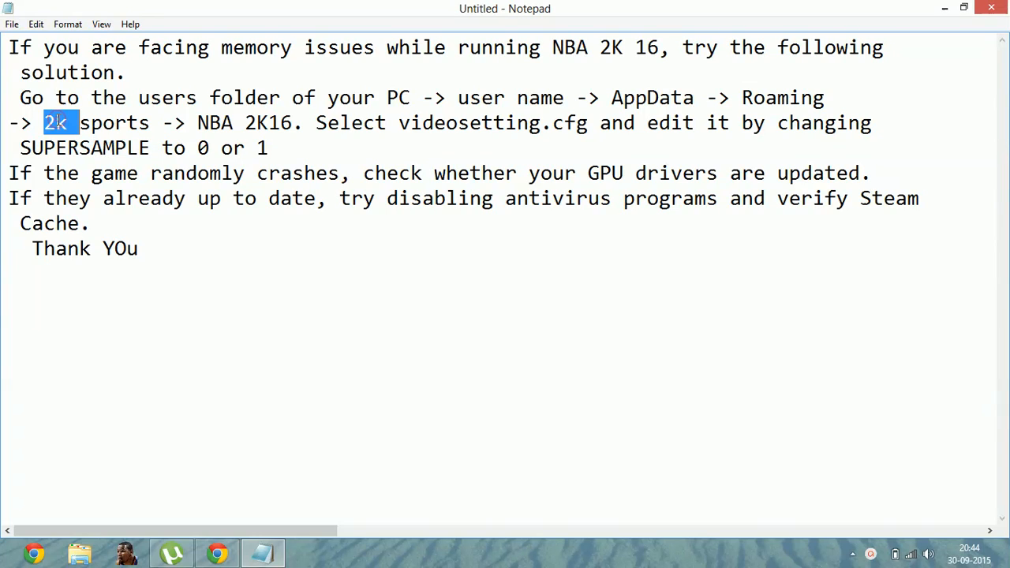
{"action": "left_click", "coordinate": [225, 126]}
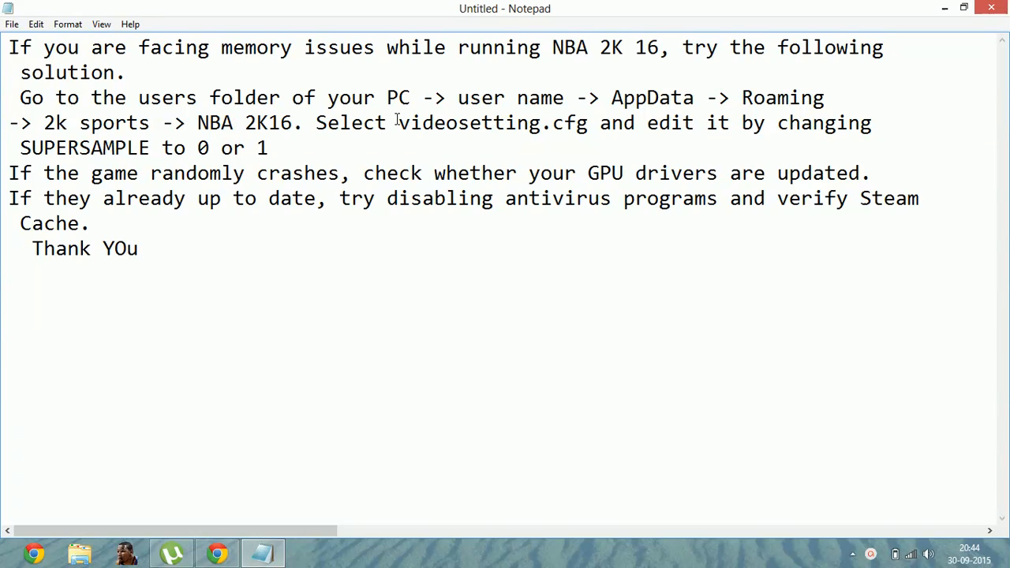
{"action": "mouse_move", "coordinate": [530, 130]}
{"action": "type", "text": "%"}
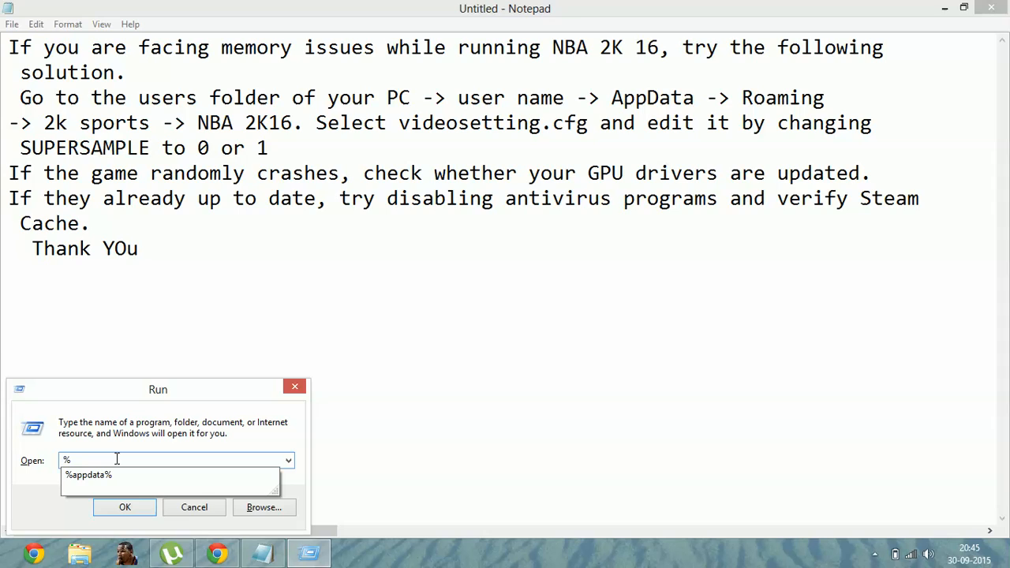
Run %appdata% to open the Roaming folder.
{"action": "type", "text": "appda"}
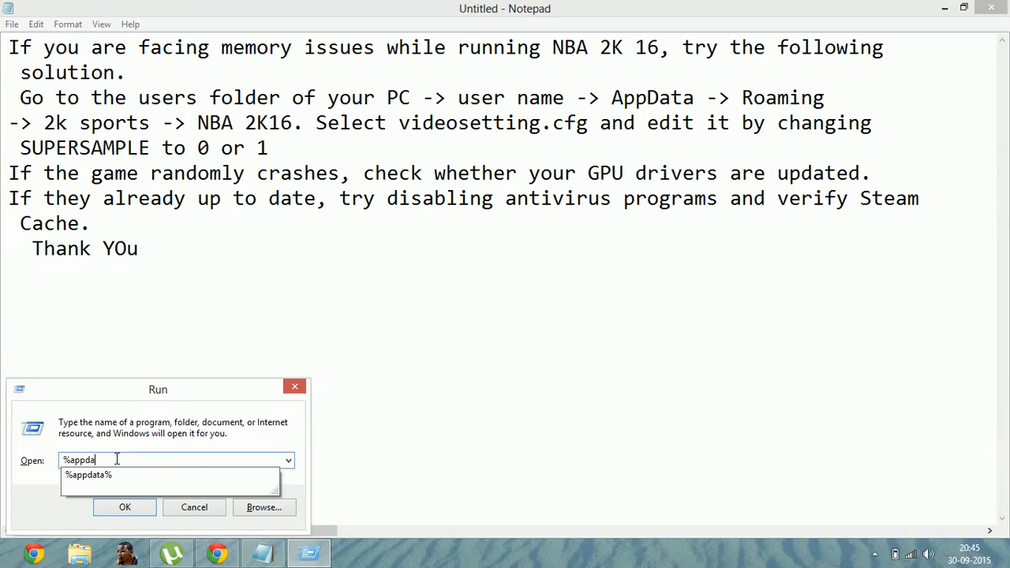
{"action": "type", "text": "ta%"}
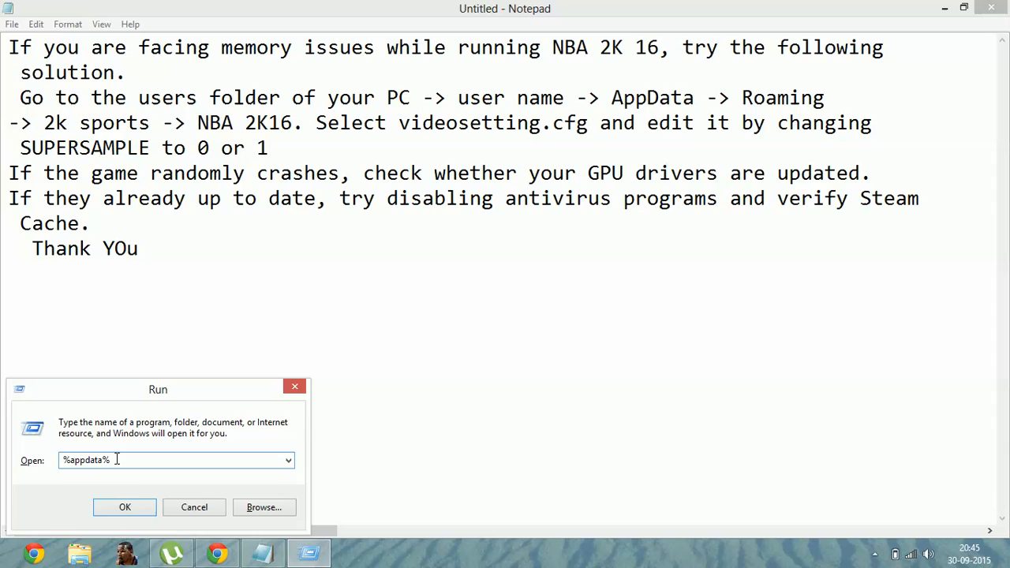
{"action": "left_click", "coordinate": [125, 507]}
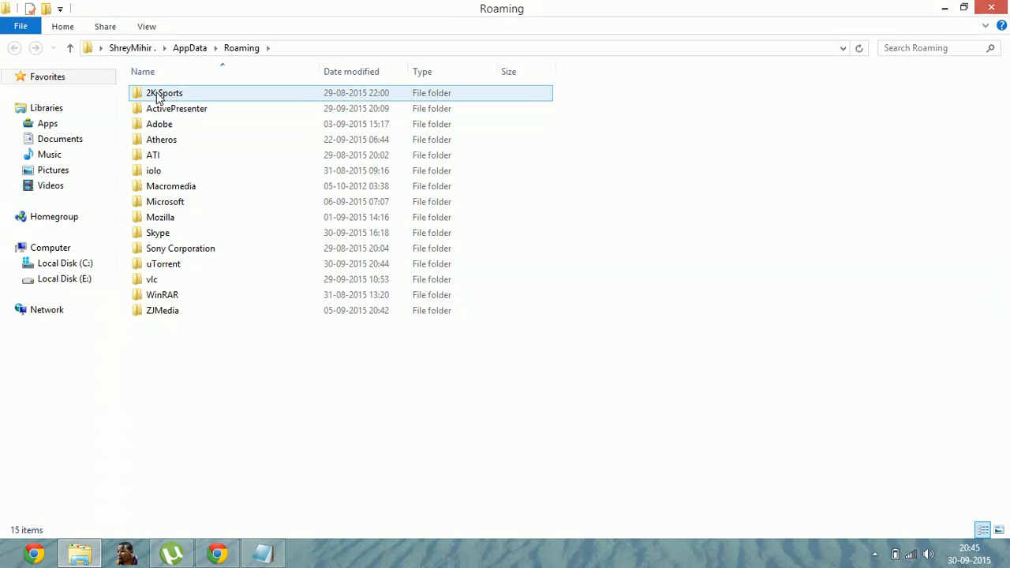
Go through 2K Sports into NBA 2K15 and open VideoSettings.cfg in Notepad.
{"action": "double_click", "coordinate": [164, 92]}
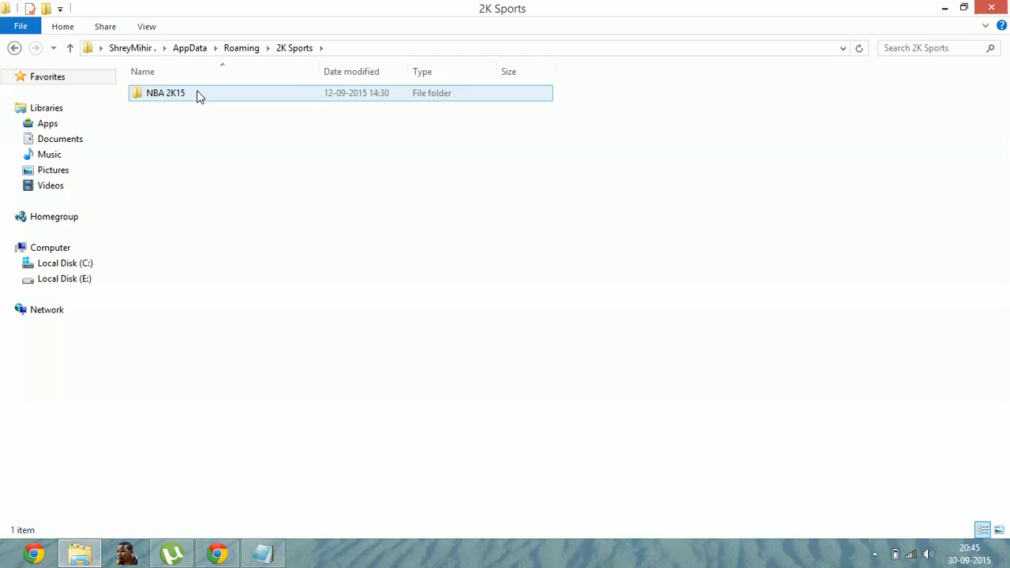
{"action": "left_click", "coordinate": [183, 122]}
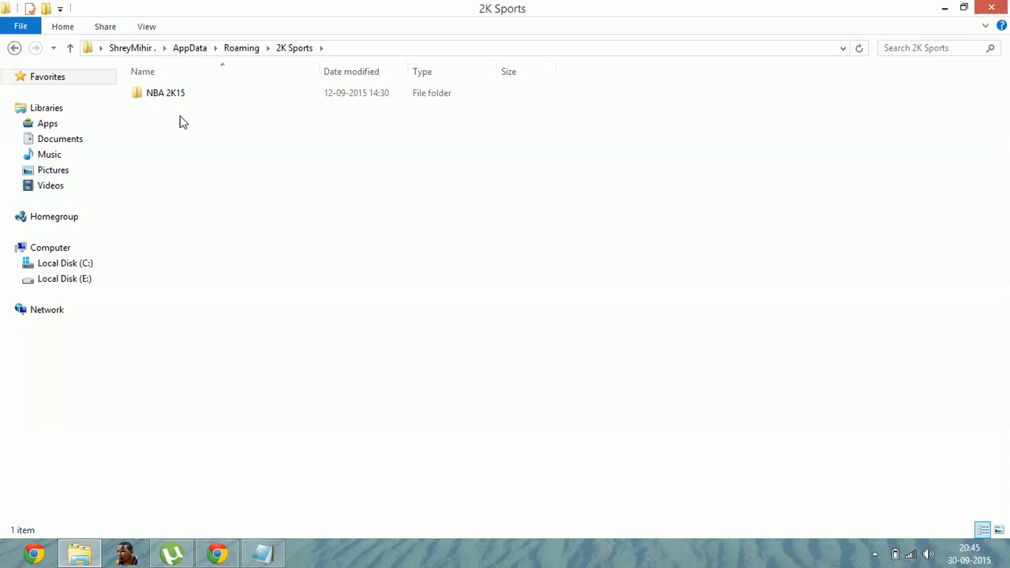
{"action": "left_click", "coordinate": [165, 92]}
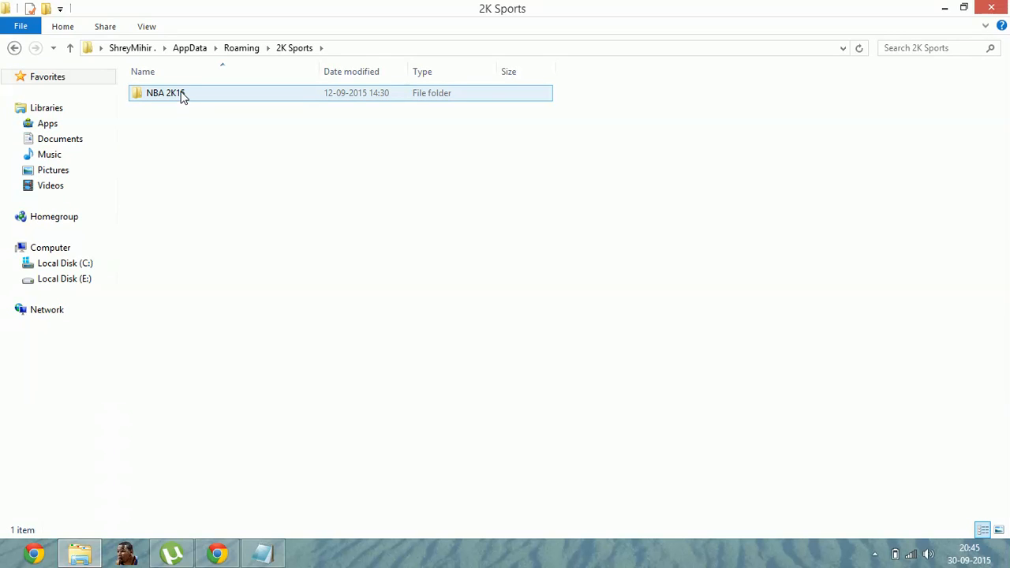
{"action": "double_click", "coordinate": [164, 93]}
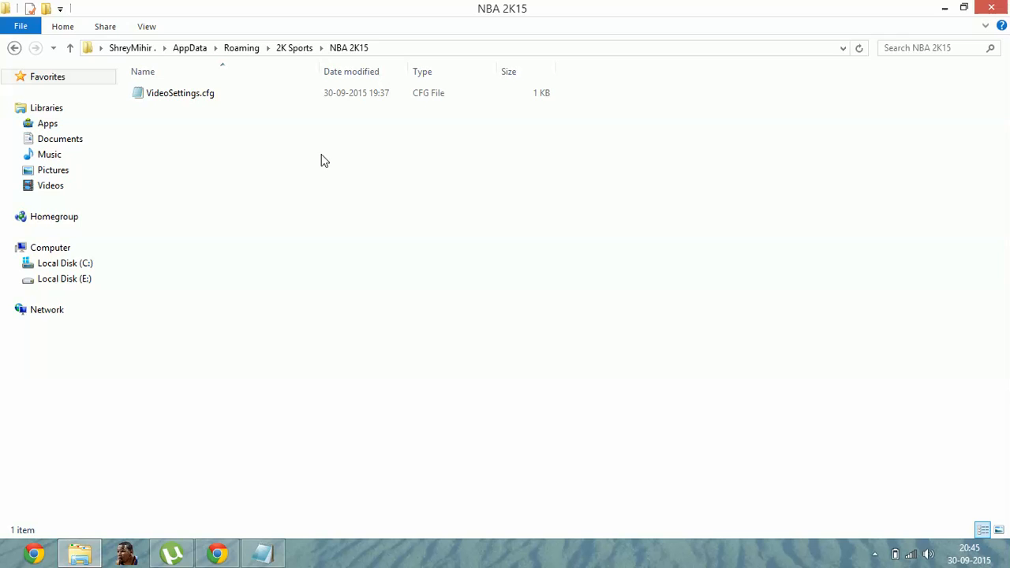
{"action": "left_click", "coordinate": [180, 92]}
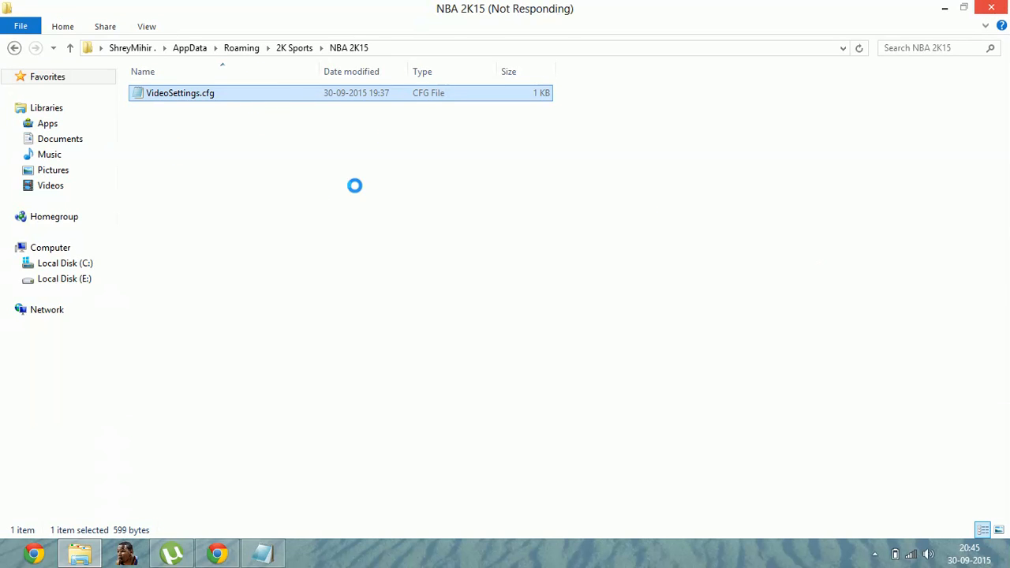
{"action": "double_click", "coordinate": [180, 92]}
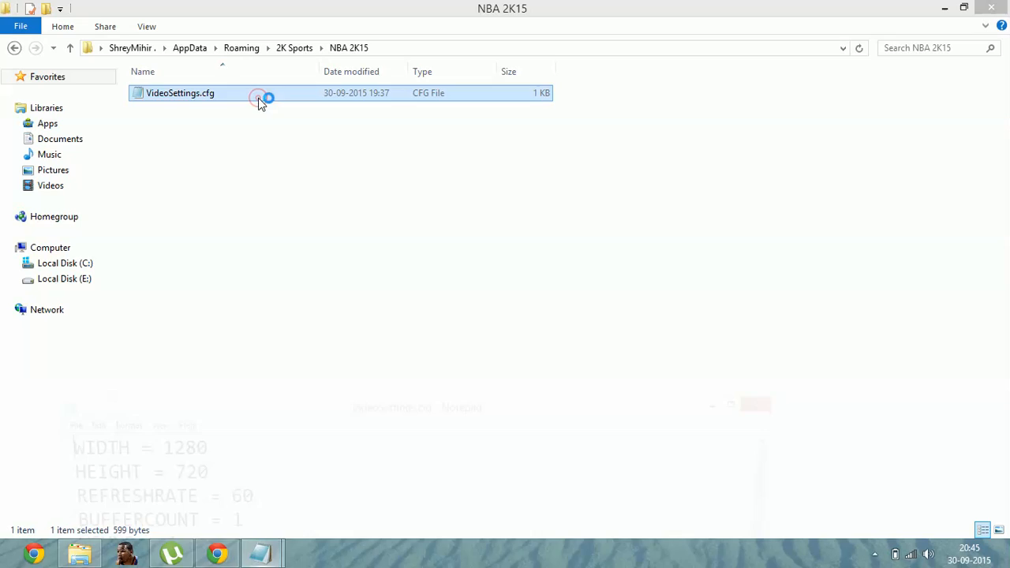
Replace the SUPERSAMPLE value 0 with 1, then close the Notepad window.
{"action": "double_click", "coordinate": [180, 93]}
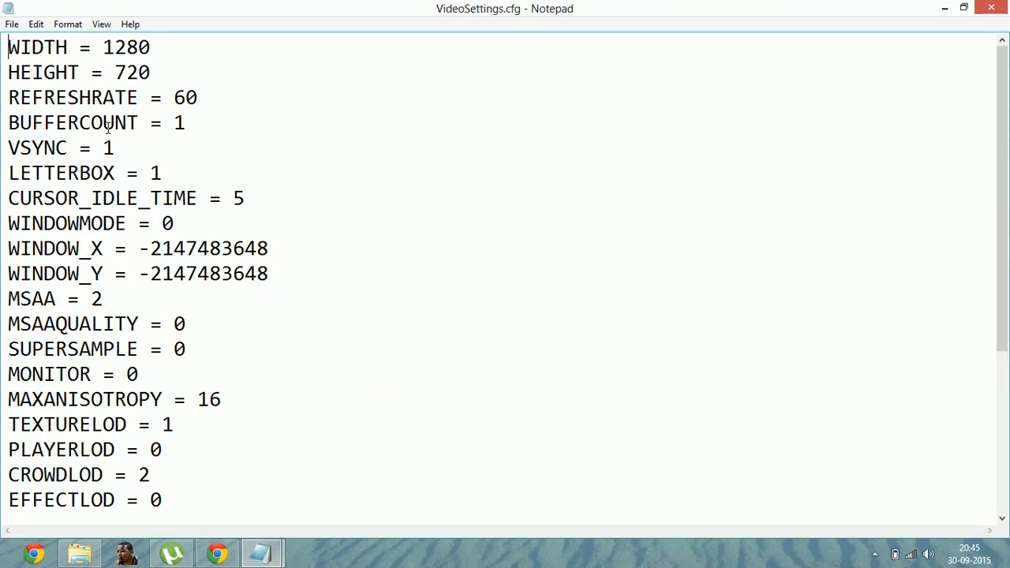
{"action": "triple_click", "coordinate": [75, 349]}
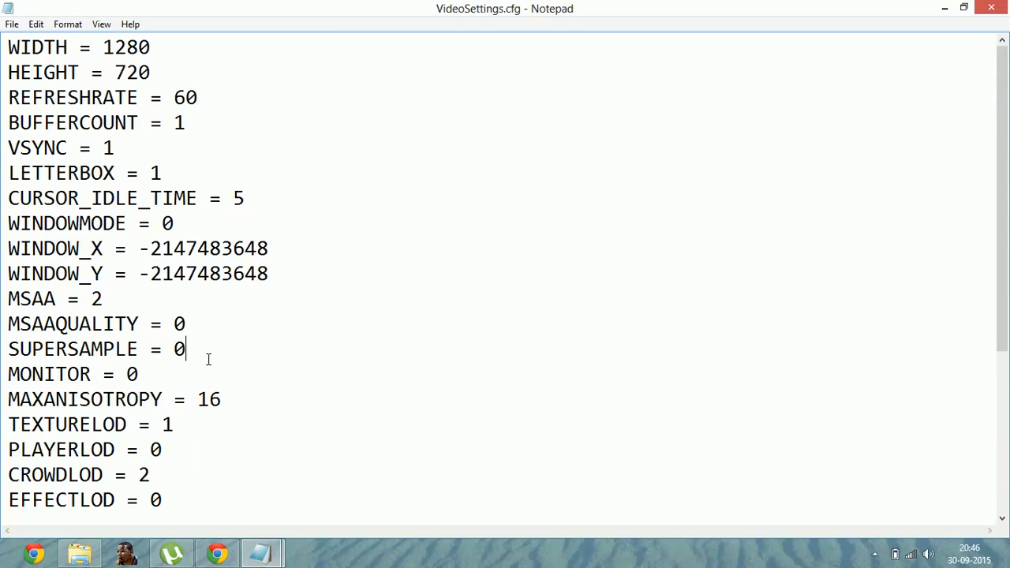
{"action": "type", "text": "1"}
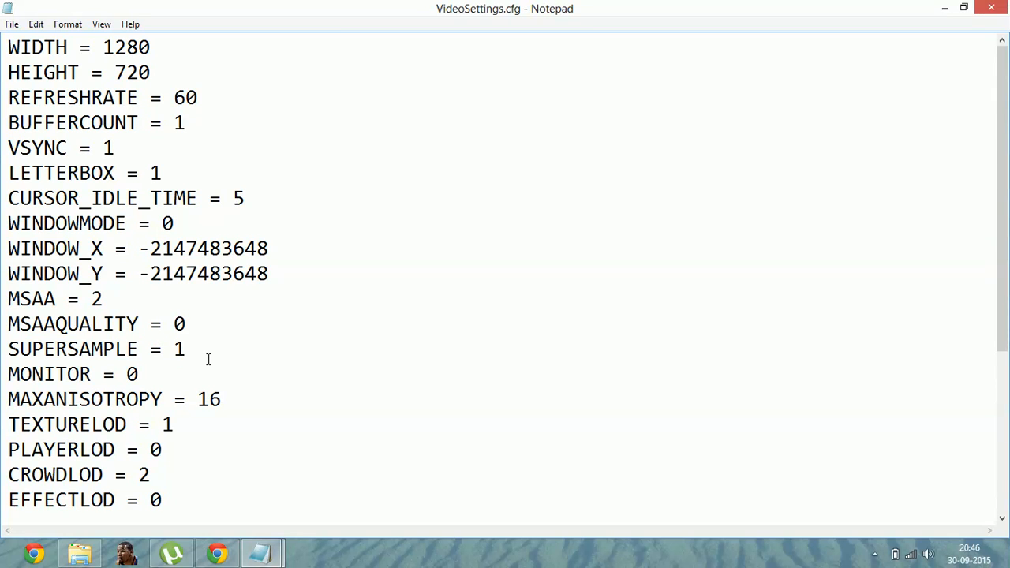
{"action": "left_click", "coordinate": [990, 8]}
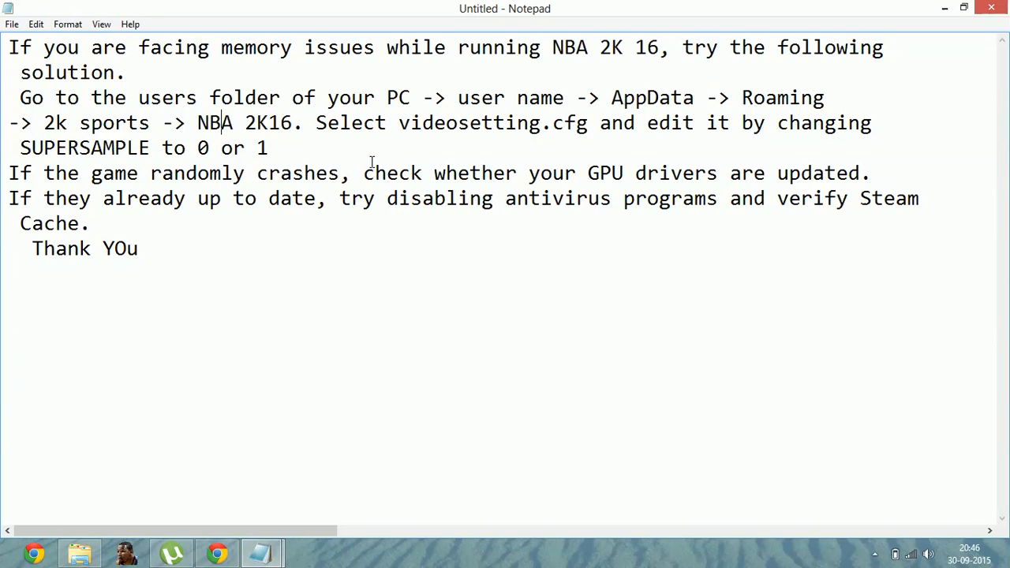
{"action": "mouse_move", "coordinate": [233, 204]}
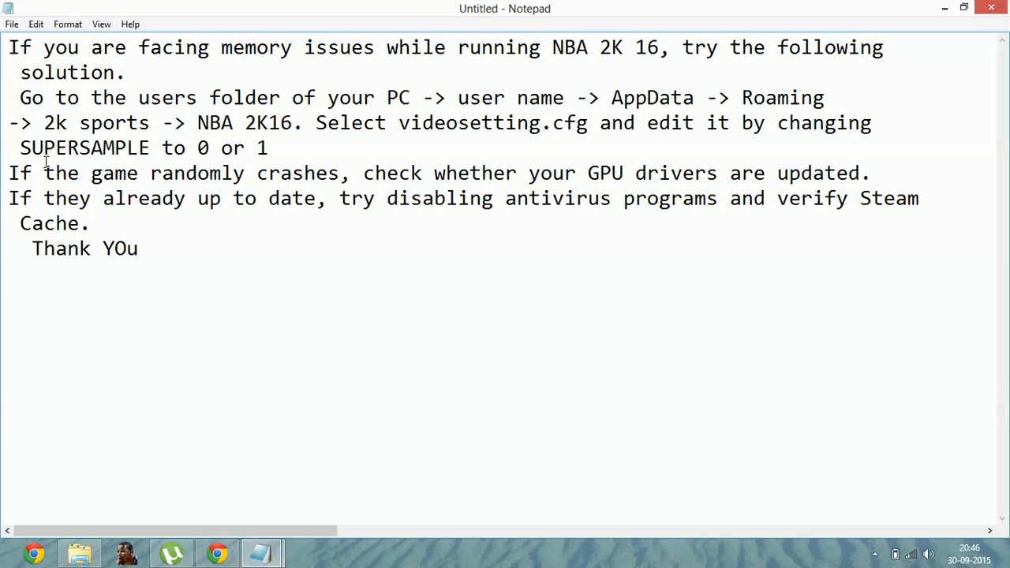
{"action": "mouse_move", "coordinate": [308, 279]}
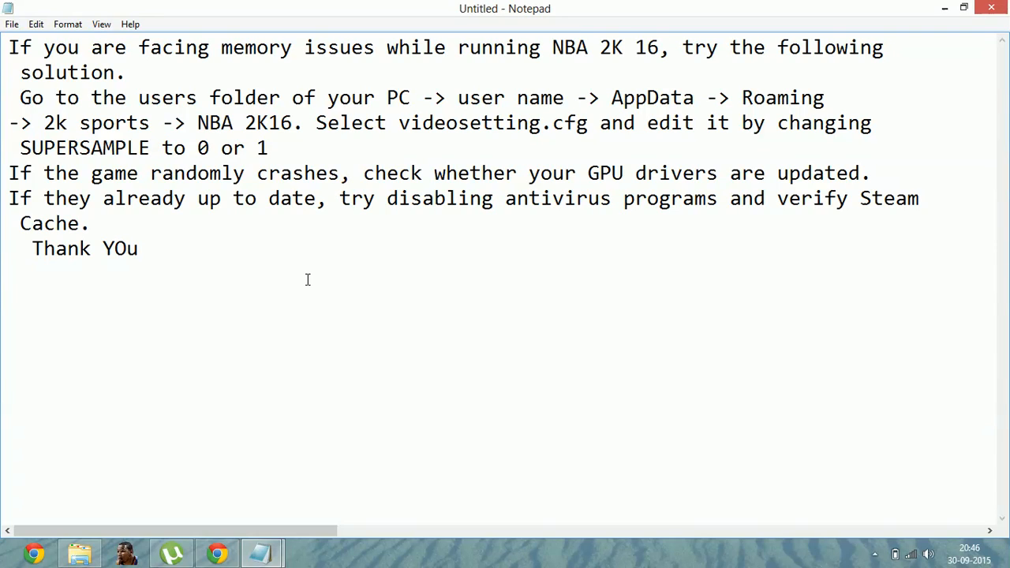